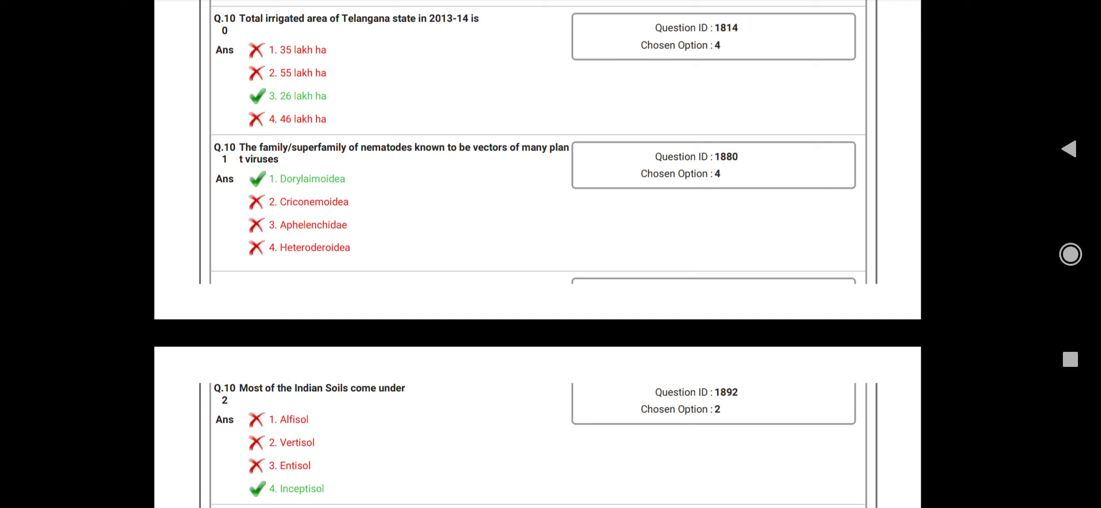
Scroll the response sheet to page 15 so questions 103–106 on silviculture are in view.
scroll(down, 3)
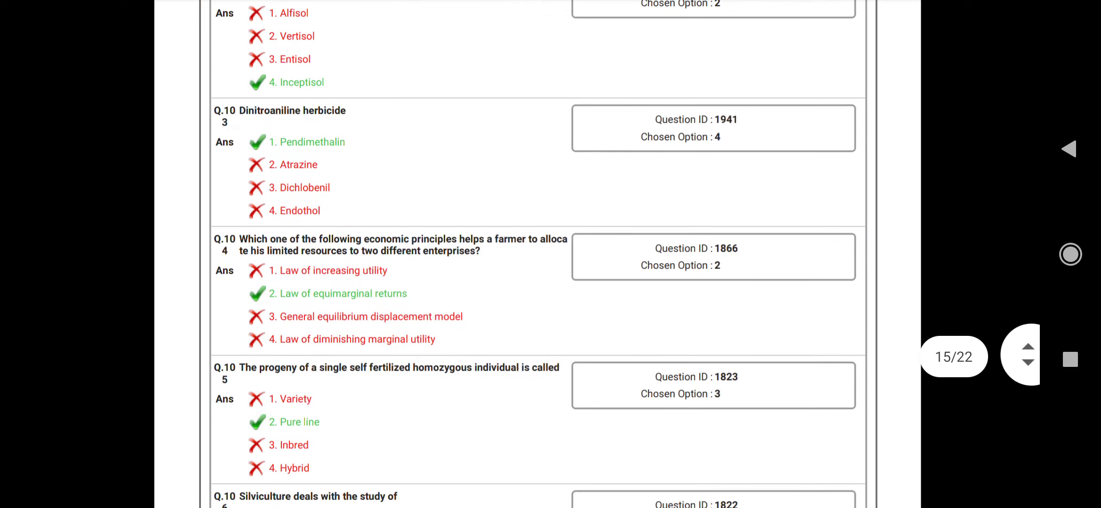
scroll(down, 3)
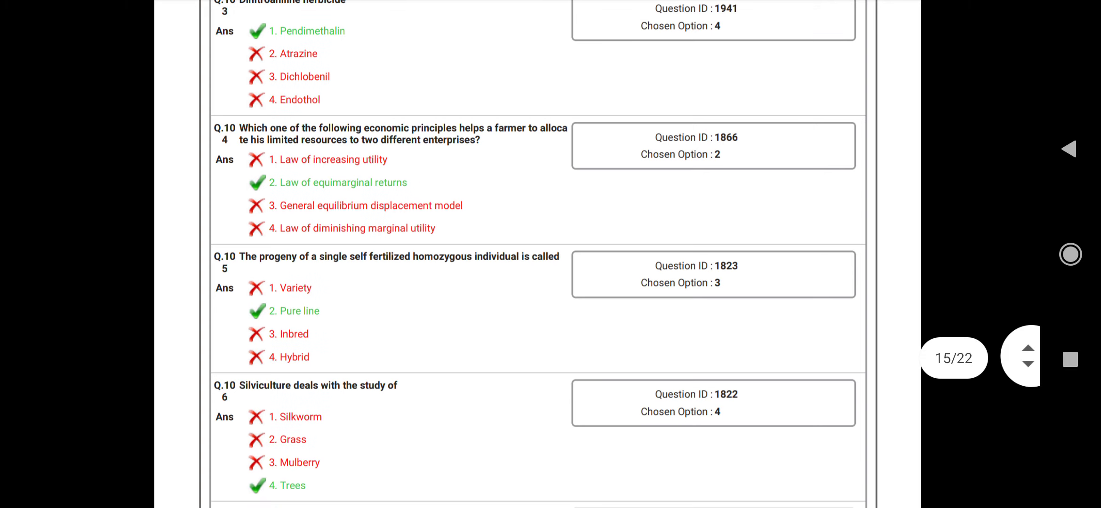
scroll(up, 3)
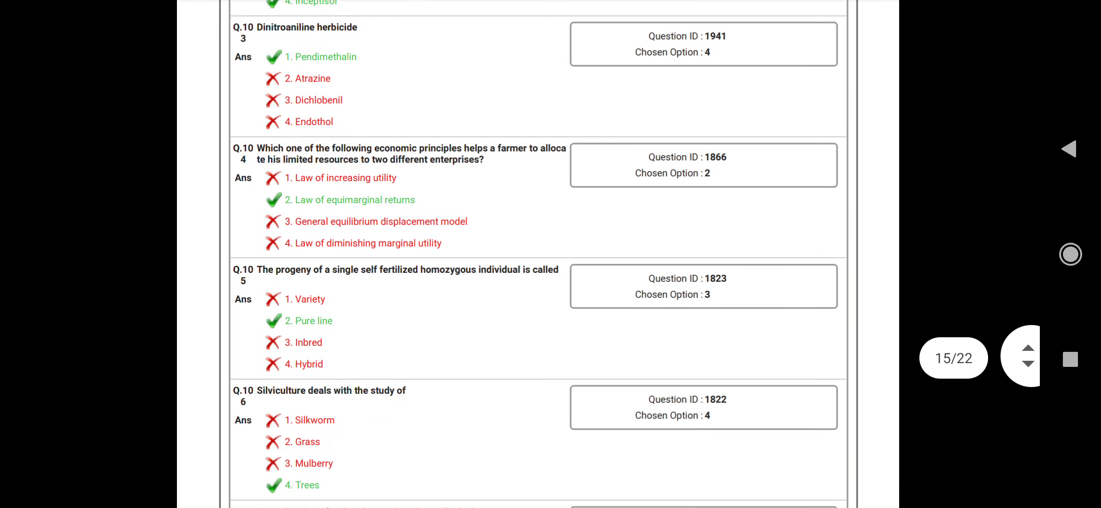
Scroll onto page 16 until questions 110–113 on scion preparation are visible.
scroll(down, 3)
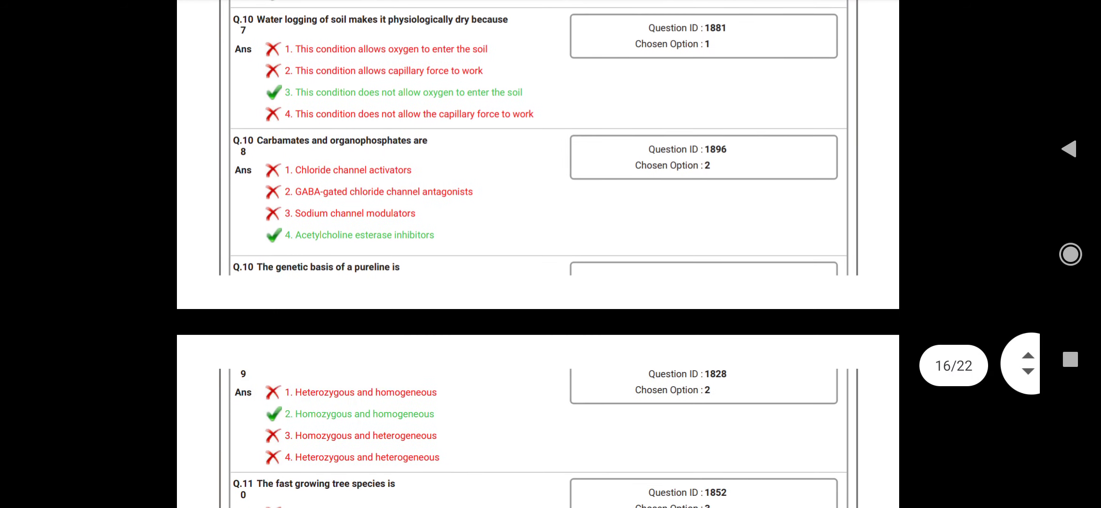
scroll(up, 3)
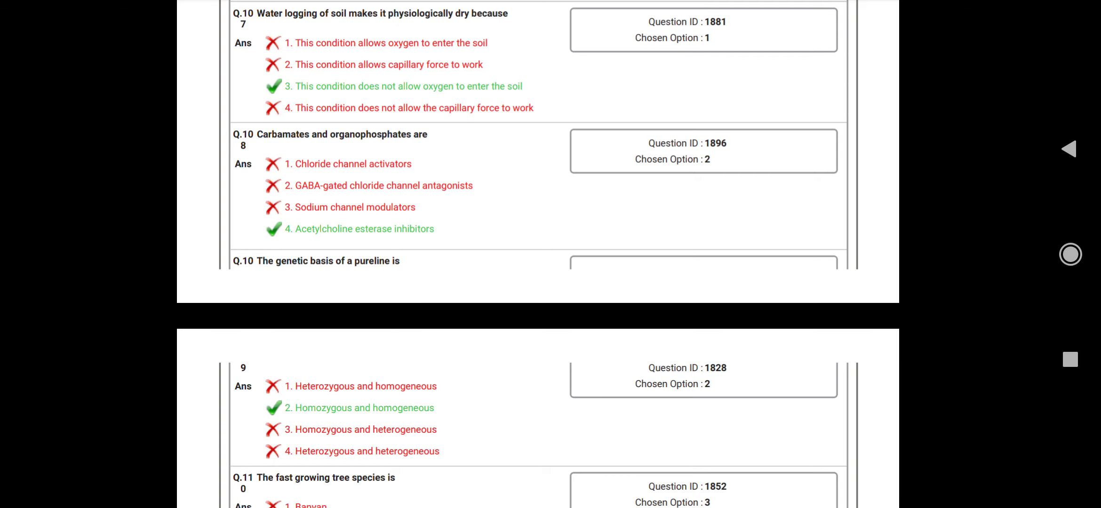
scroll(down, 3)
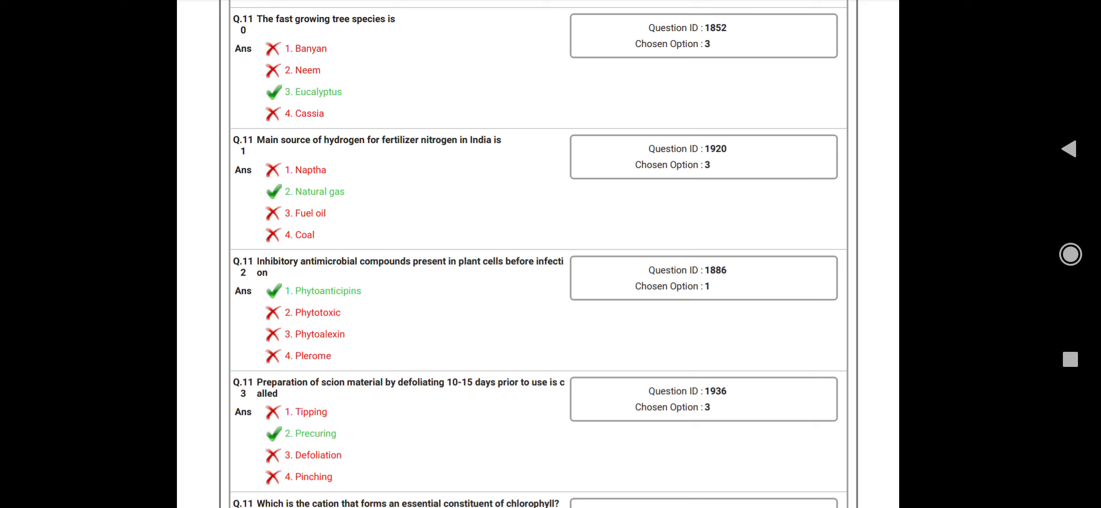
Scroll down past multinucleate plant cells and mango pests to questions 117–120 on igneous rock.
scroll(down, 3)
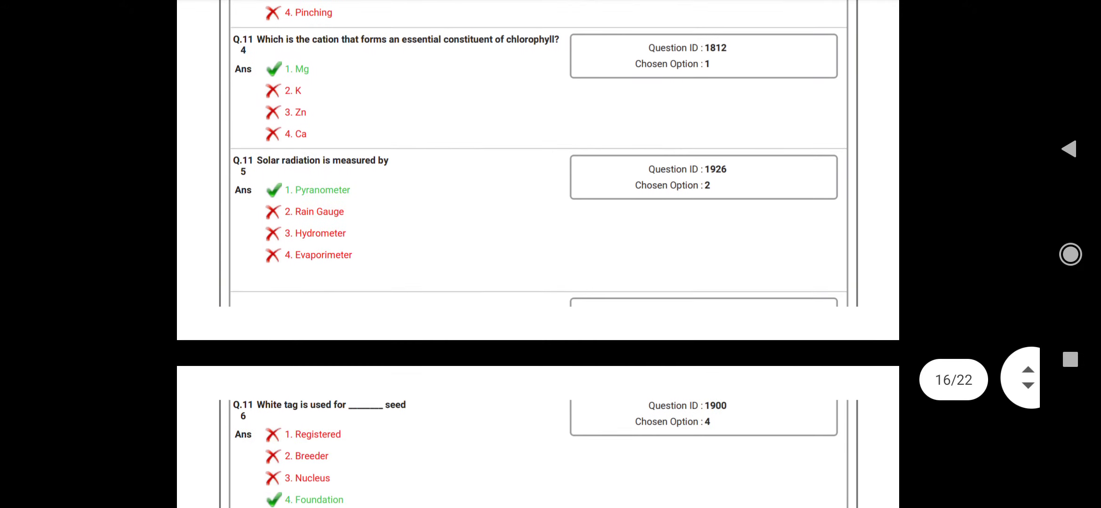
scroll(down, 3)
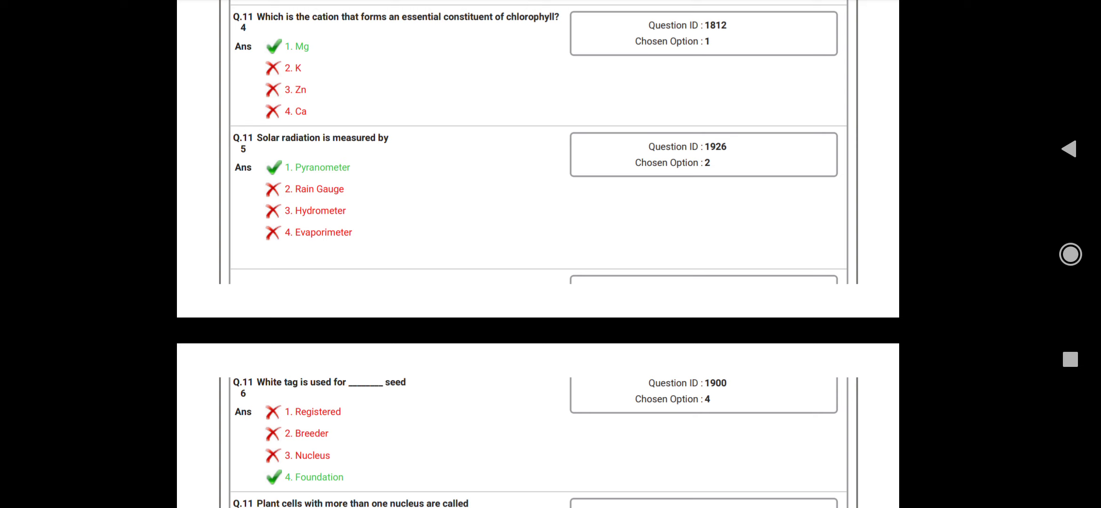
scroll(down, 3)
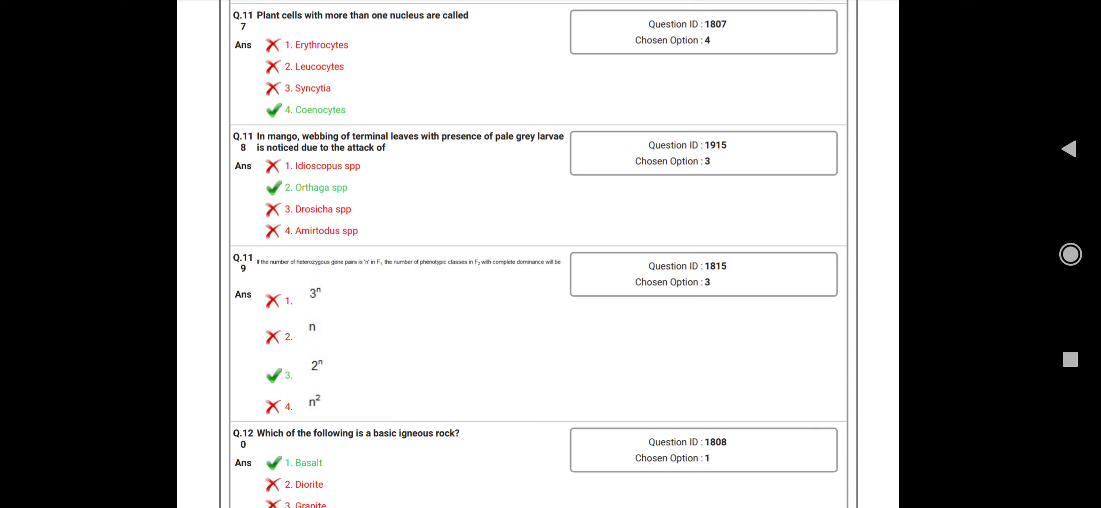
Scroll across the page break to page 18, showing questions 121–123 on eutrophication.
scroll(down, 3)
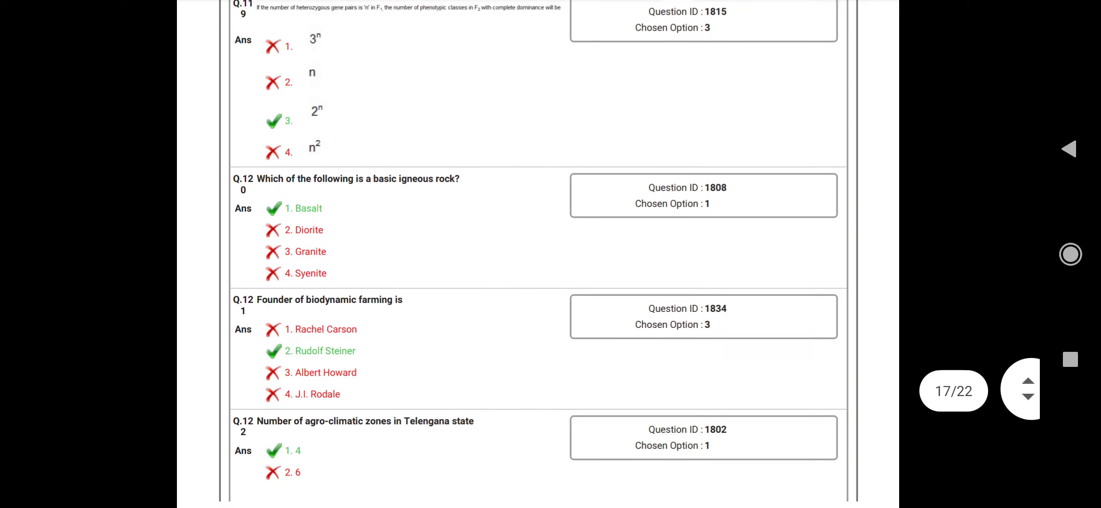
scroll(down, 3)
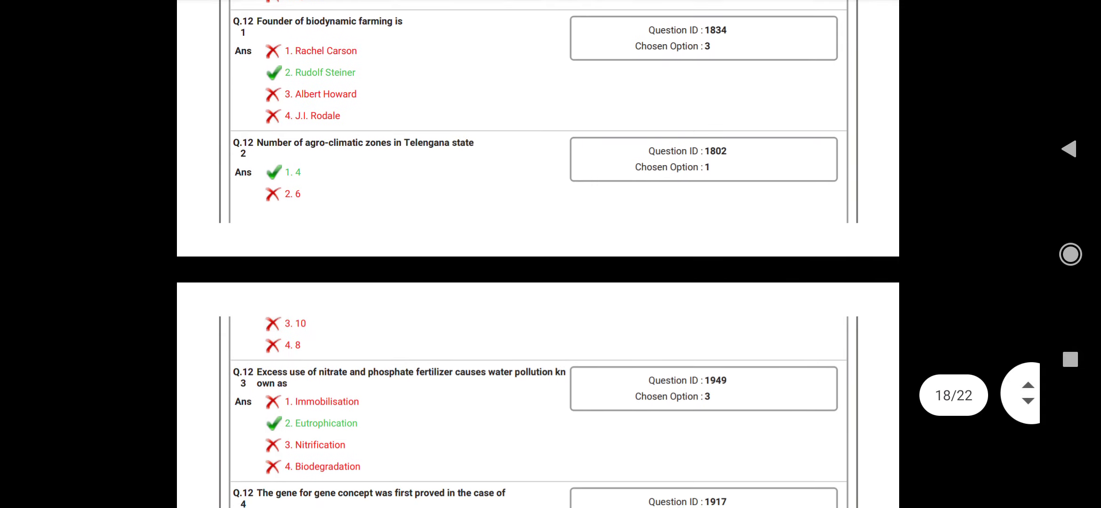
scroll(up, 3)
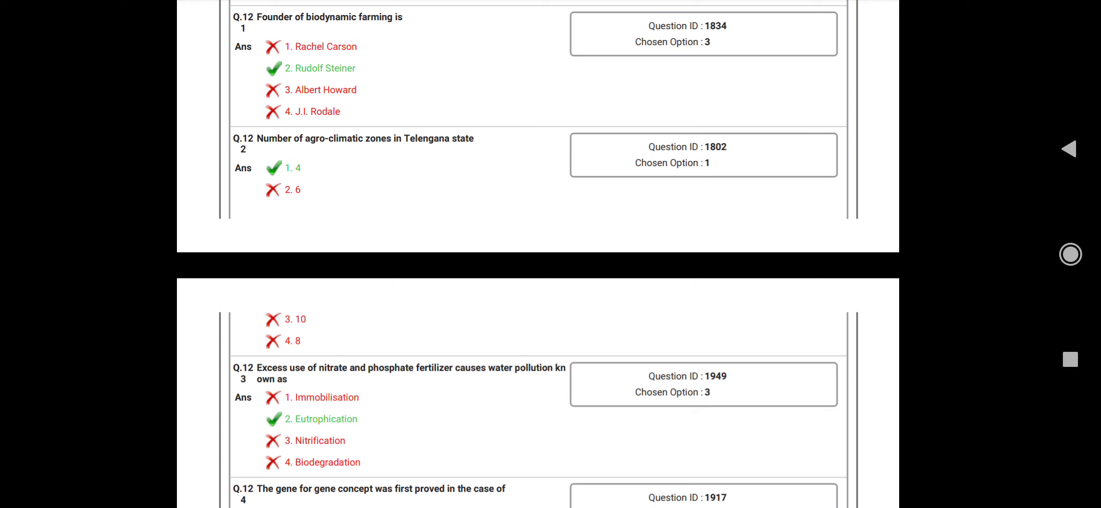
Scroll past questions 124–127 and page 18's end to questions 128–130 on cardamom colour retention.
scroll(down, 3)
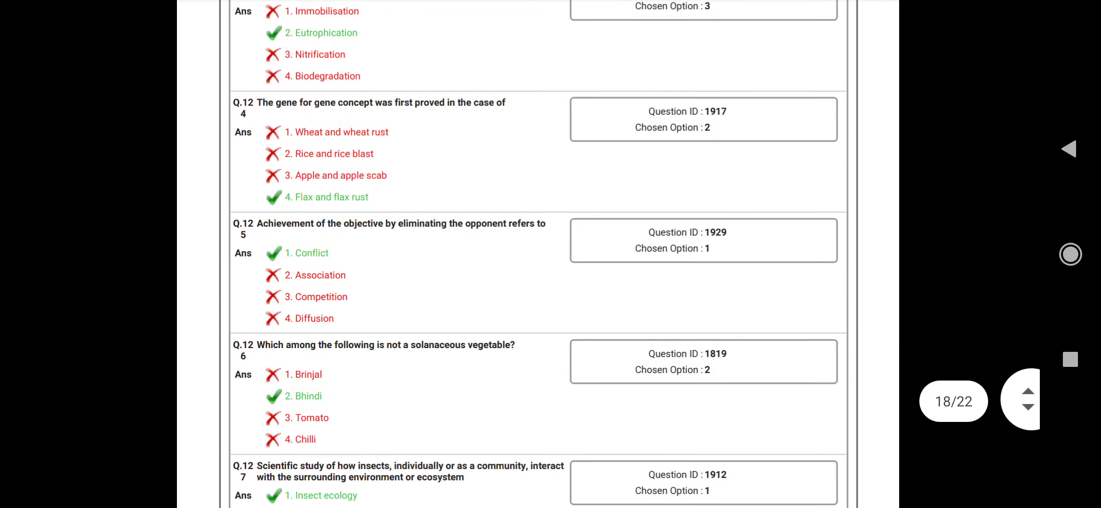
scroll(down, 3)
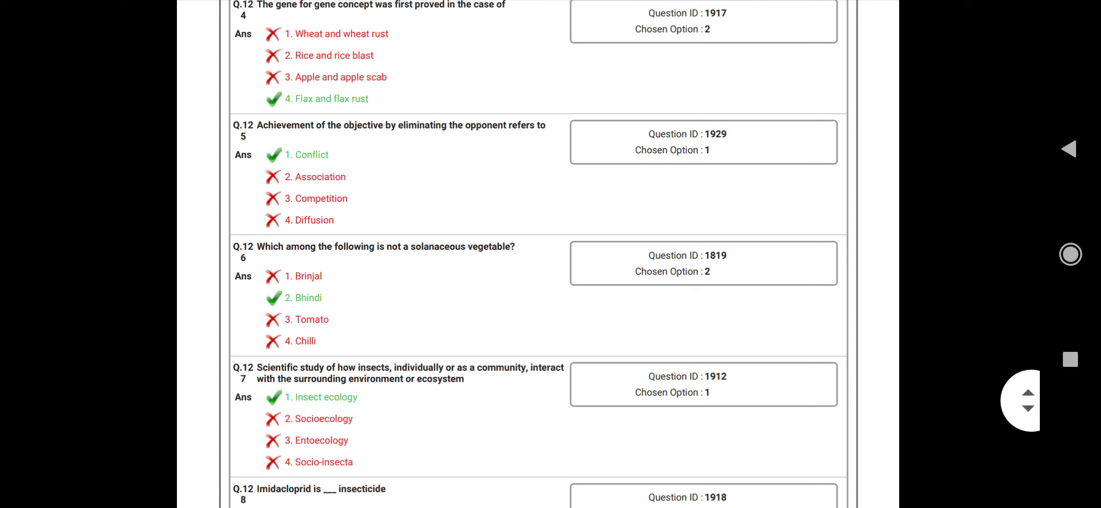
scroll(down, 3)
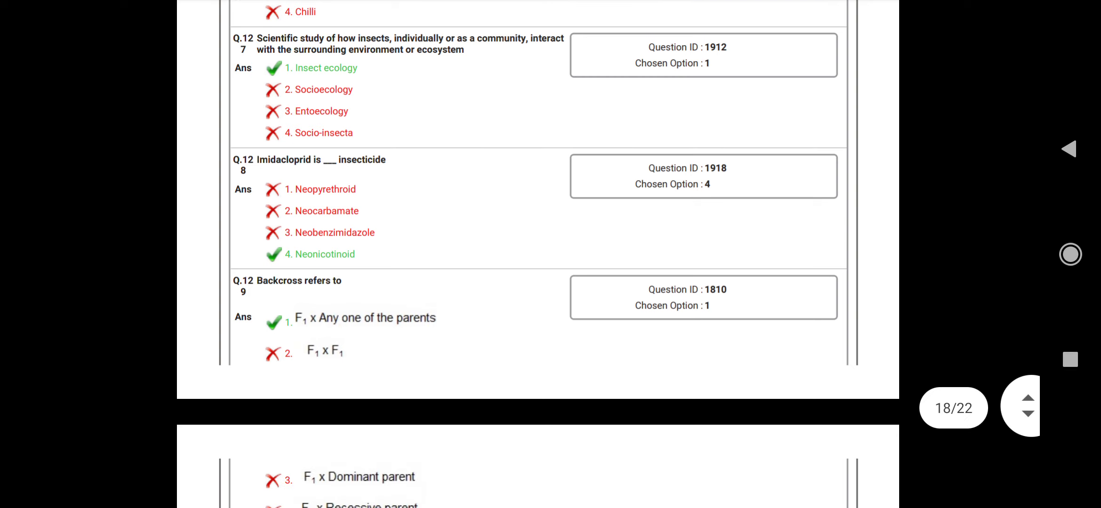
scroll(down, 3)
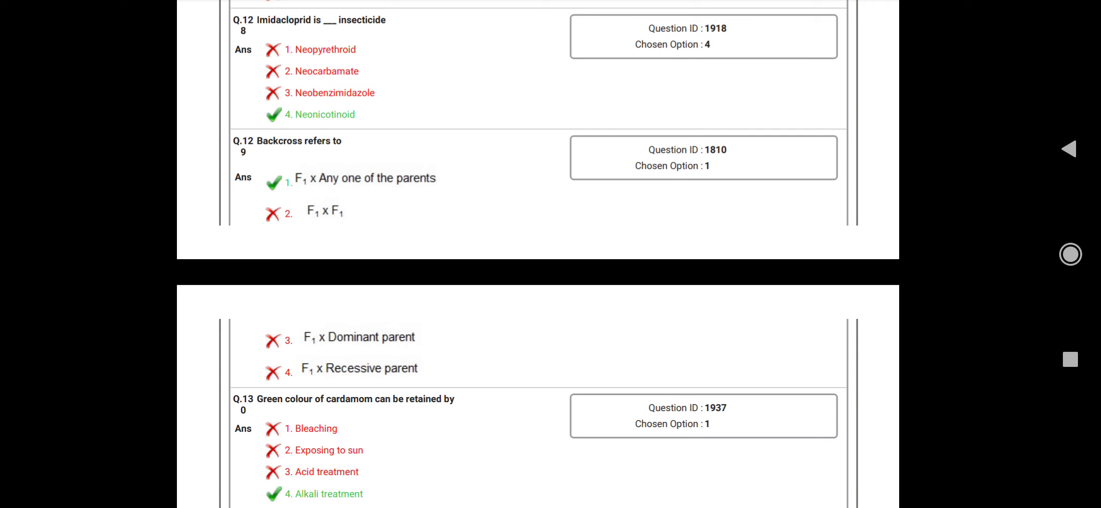
Scroll through questions 131–136 onto page 20, reaching question 138 on pesticide-heavy crops.
scroll(down, 3)
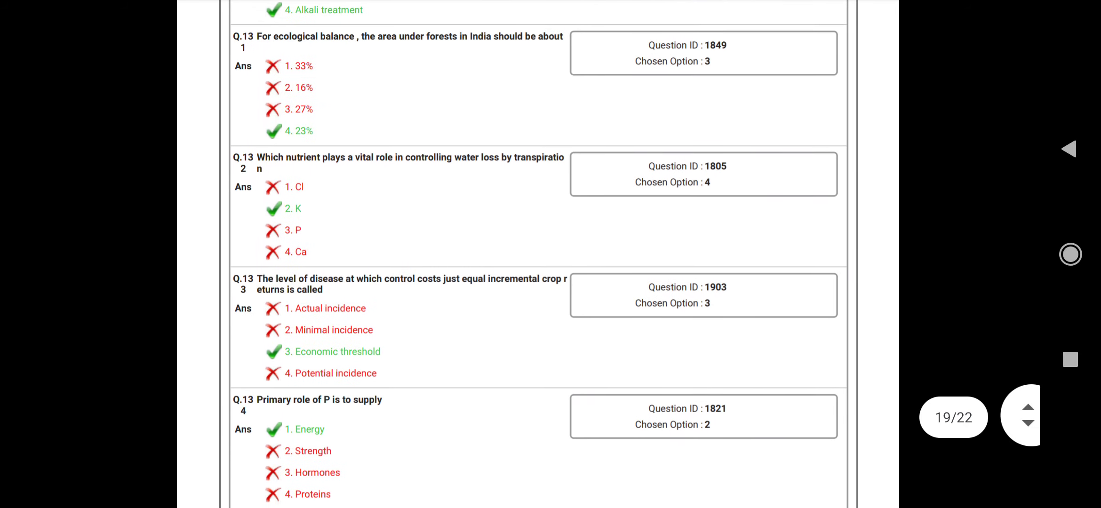
scroll(up, 3)
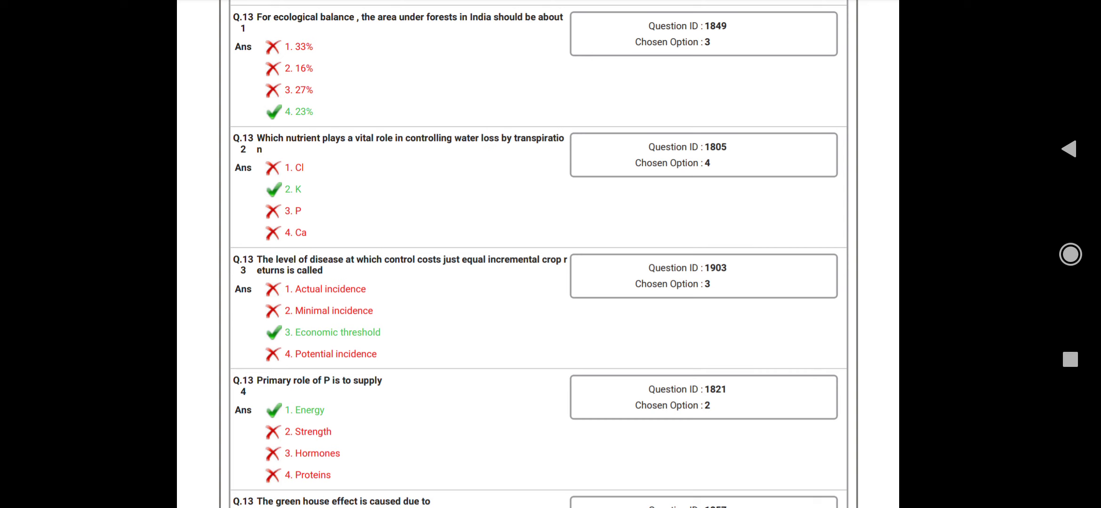
scroll(down, 3)
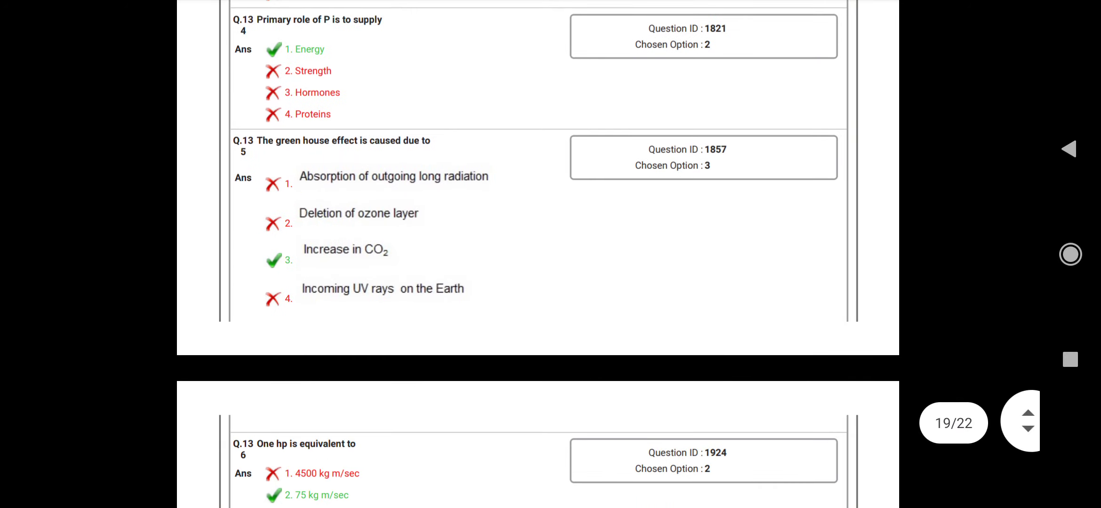
scroll(down, 3)
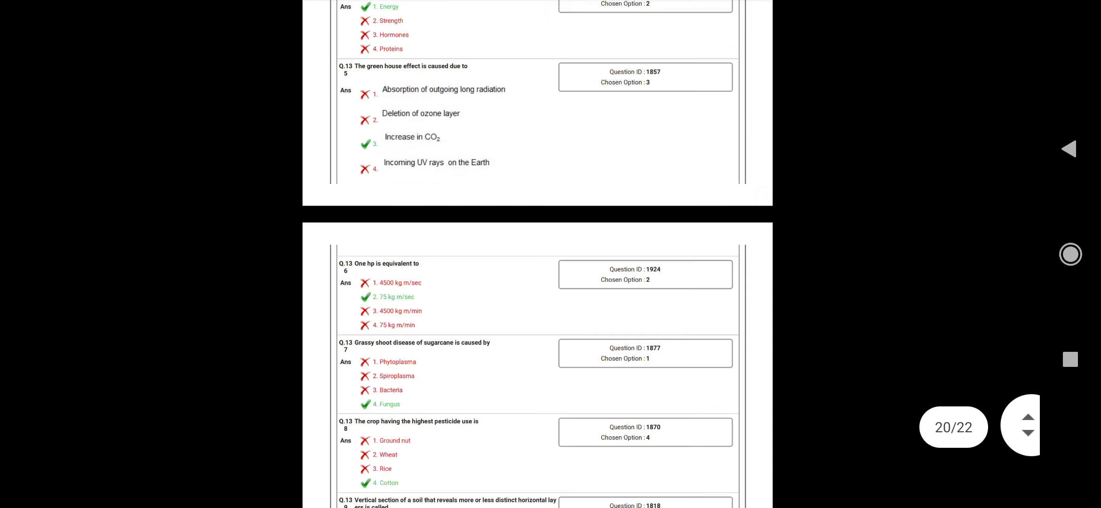
Scroll down to questions 137–141 on soil profile, defoliation chemicals and non-herbicides.
scroll(down, 3)
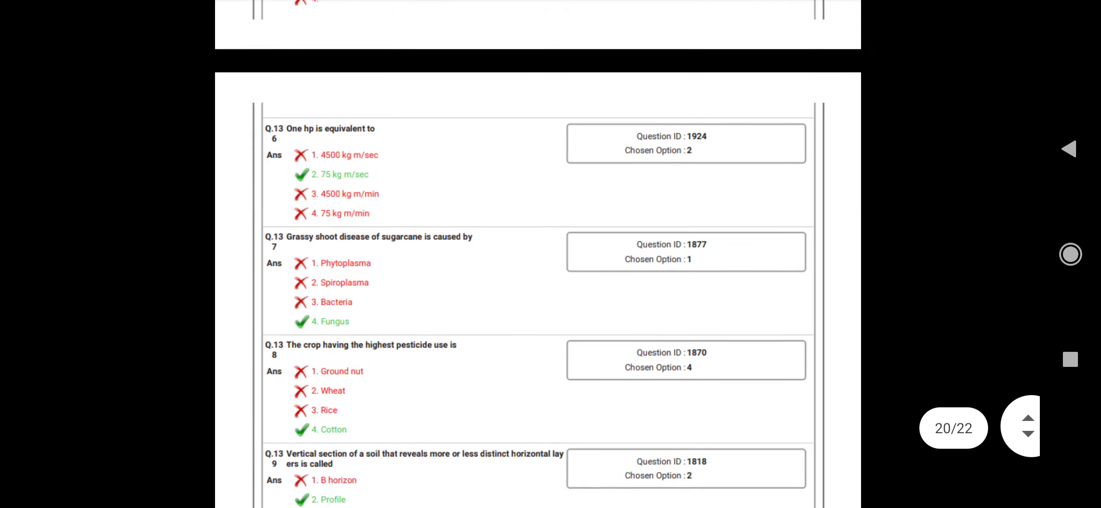
scroll(down, 3)
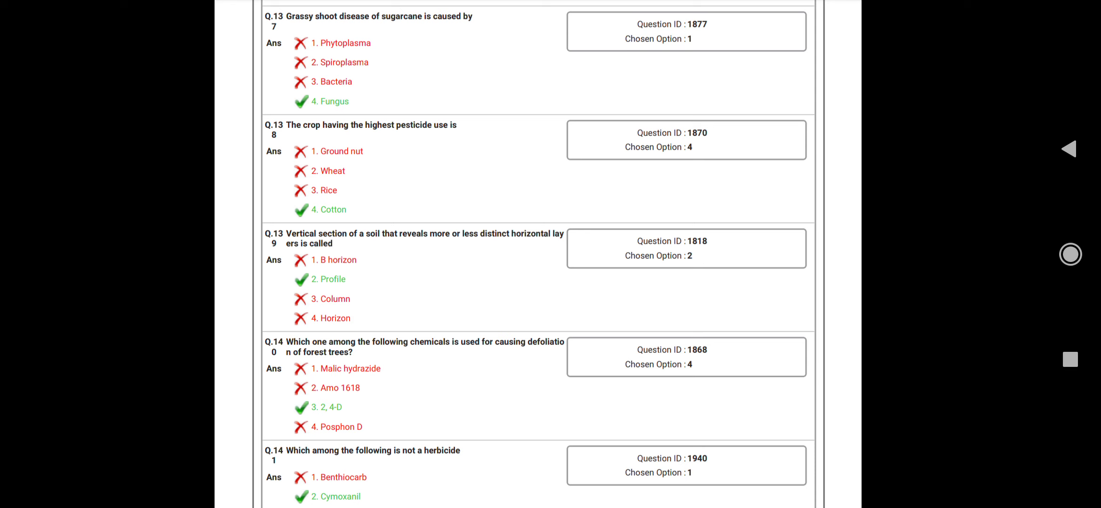
Scroll onto page 21 to questions 142–145, ending on the NREGA enactment year.
scroll(down, 3)
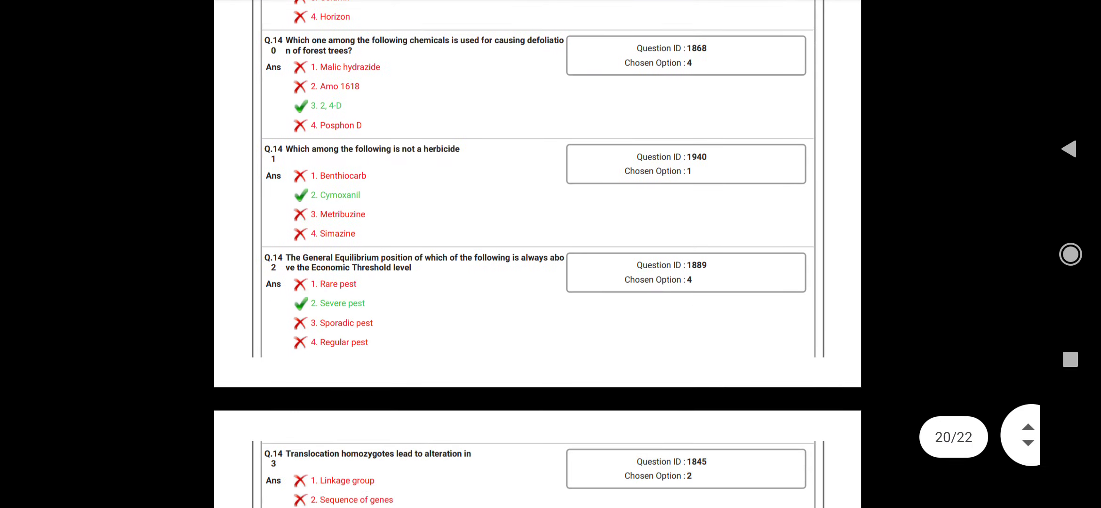
click(1028, 425)
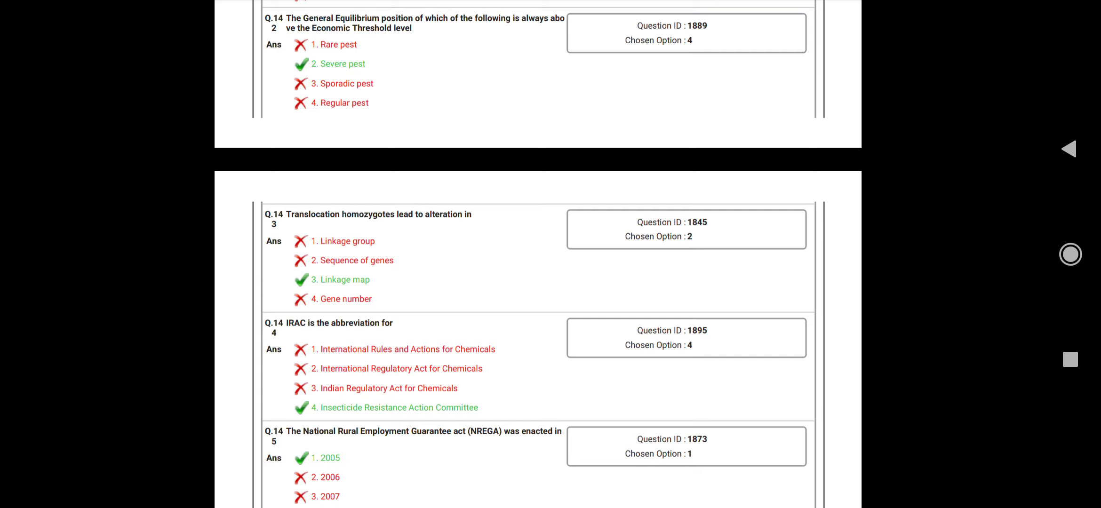
Scroll through questions 146–149 to the final page 22, ending on question 150 about the WTO.
scroll(down, 3)
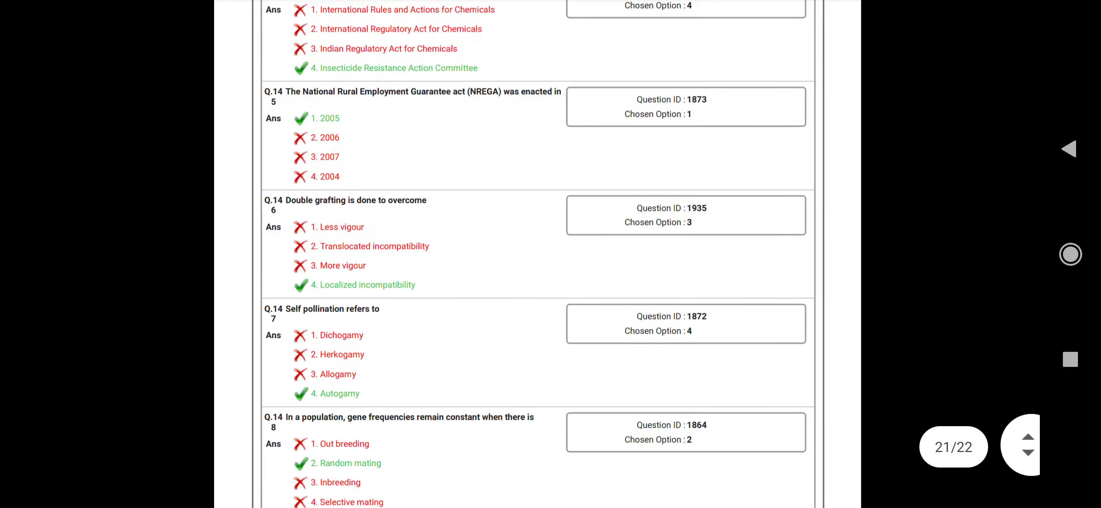
scroll(down, 3)
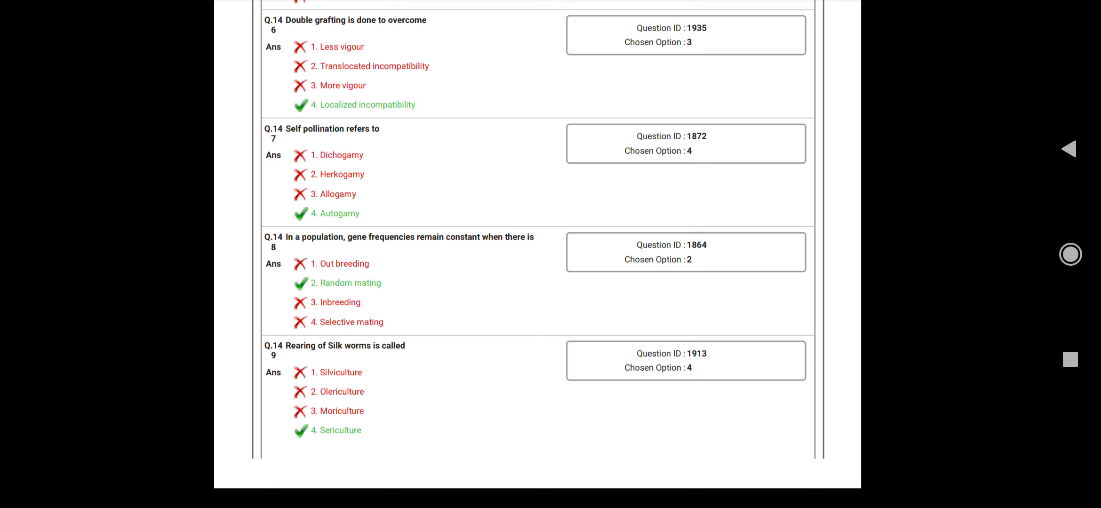
scroll(down, 3)
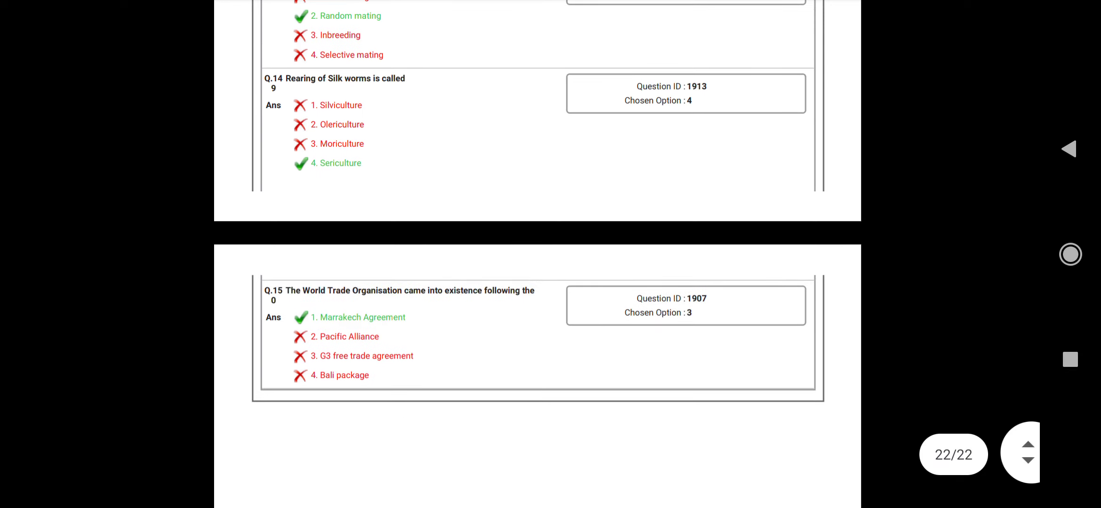